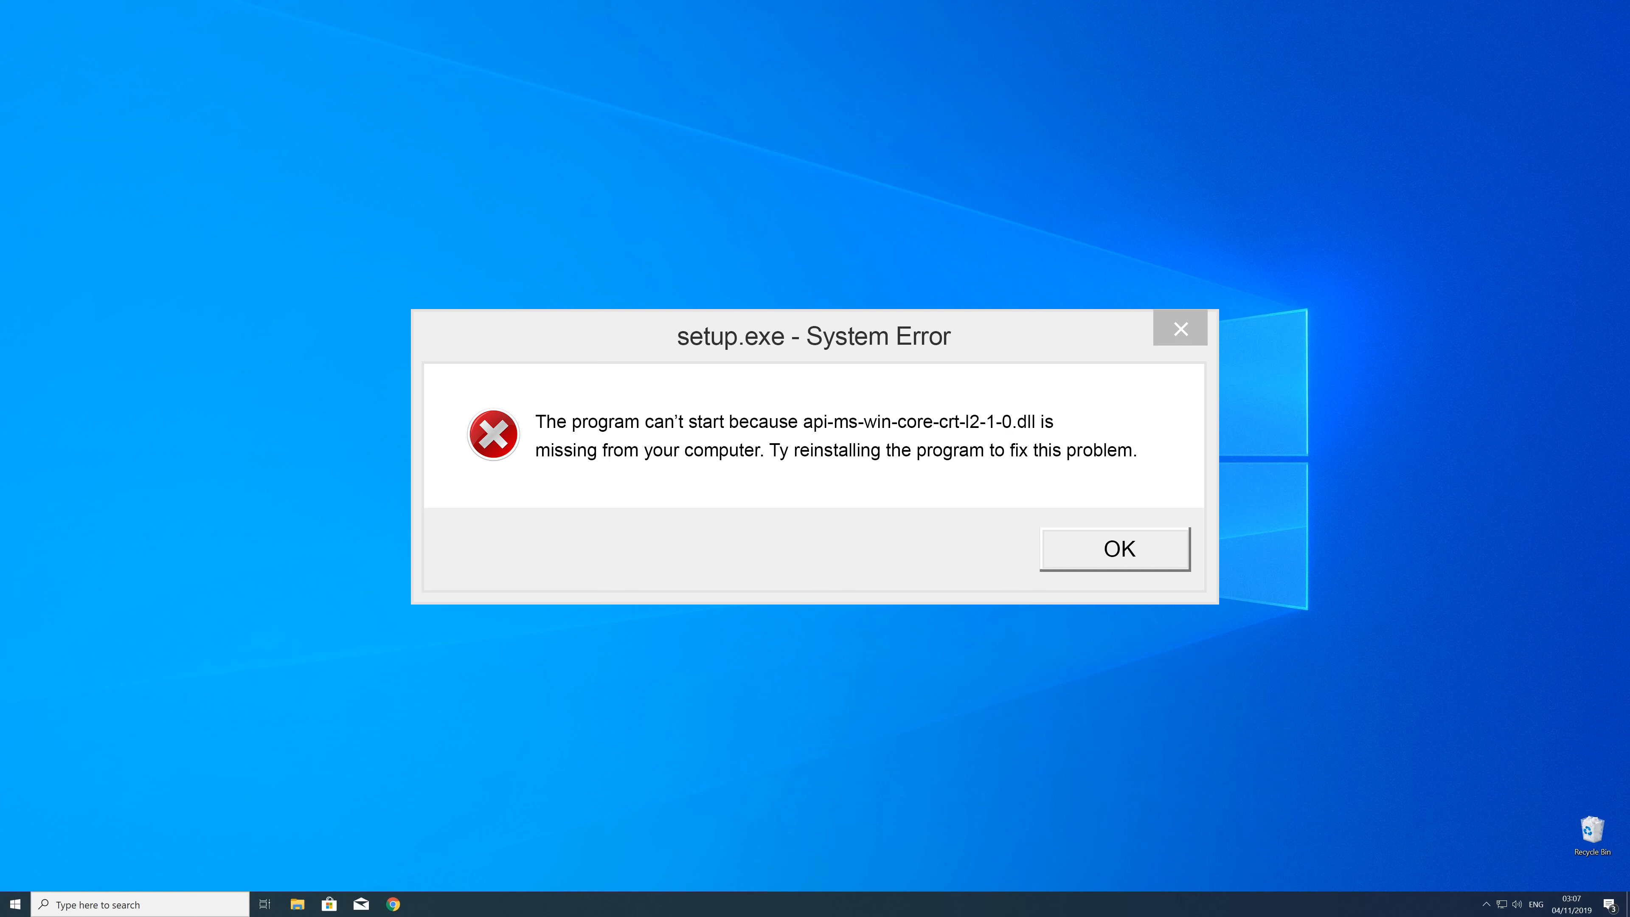
Step: Dismiss the setup.exe error reporting api-ms-win-core-crt-l2-1-0.dll as missing
click(1116, 549)
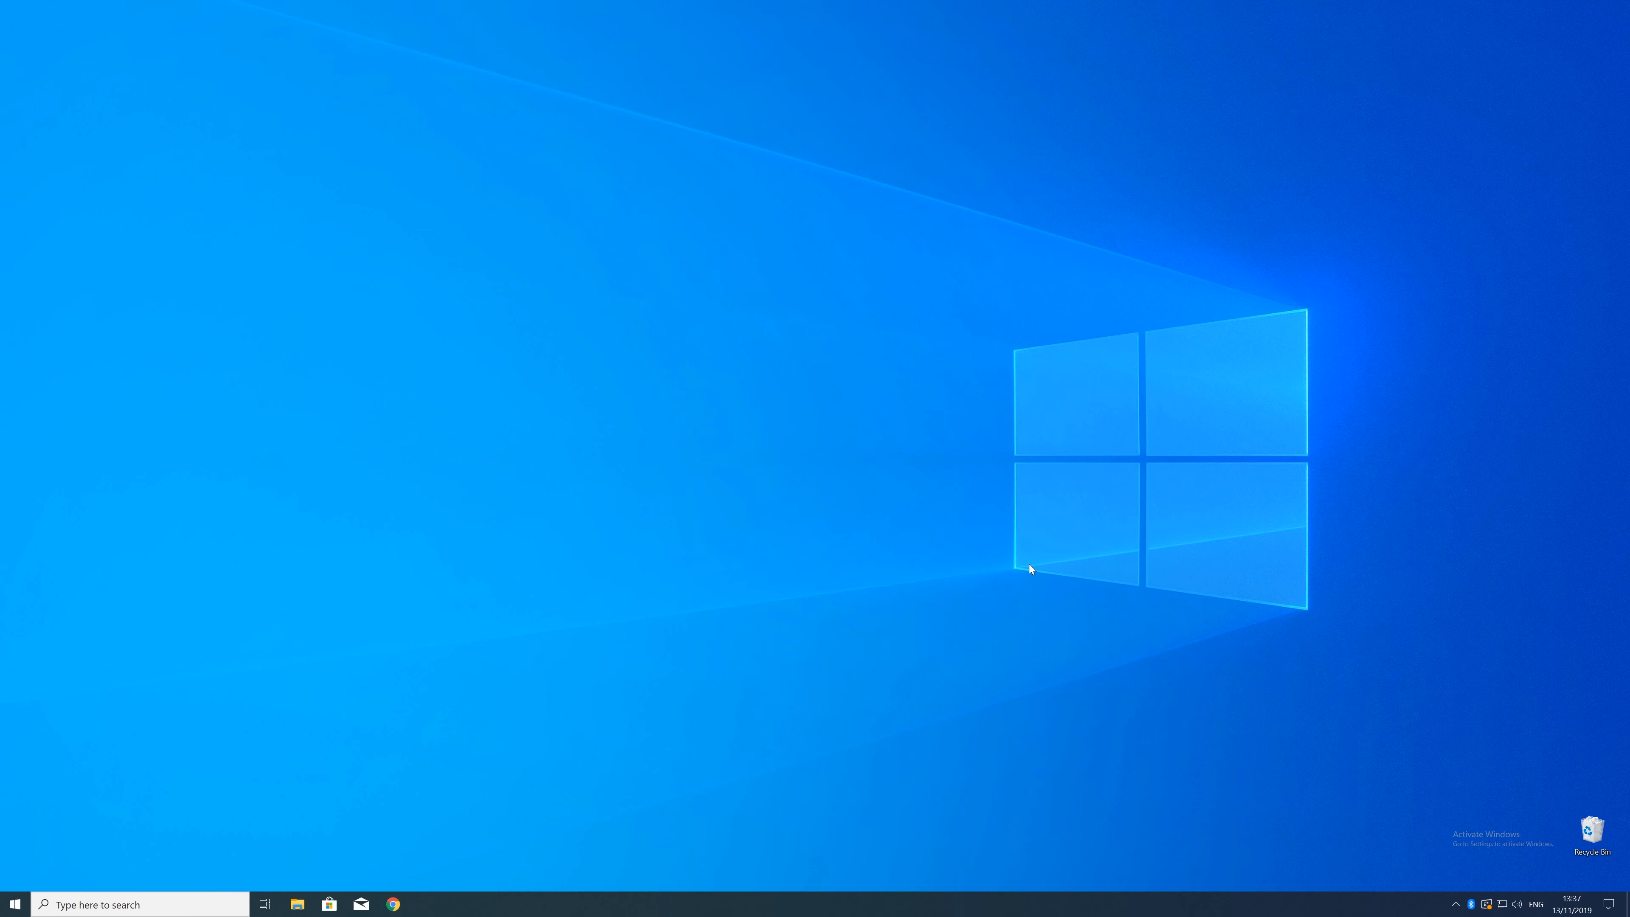
right_click(15, 901)
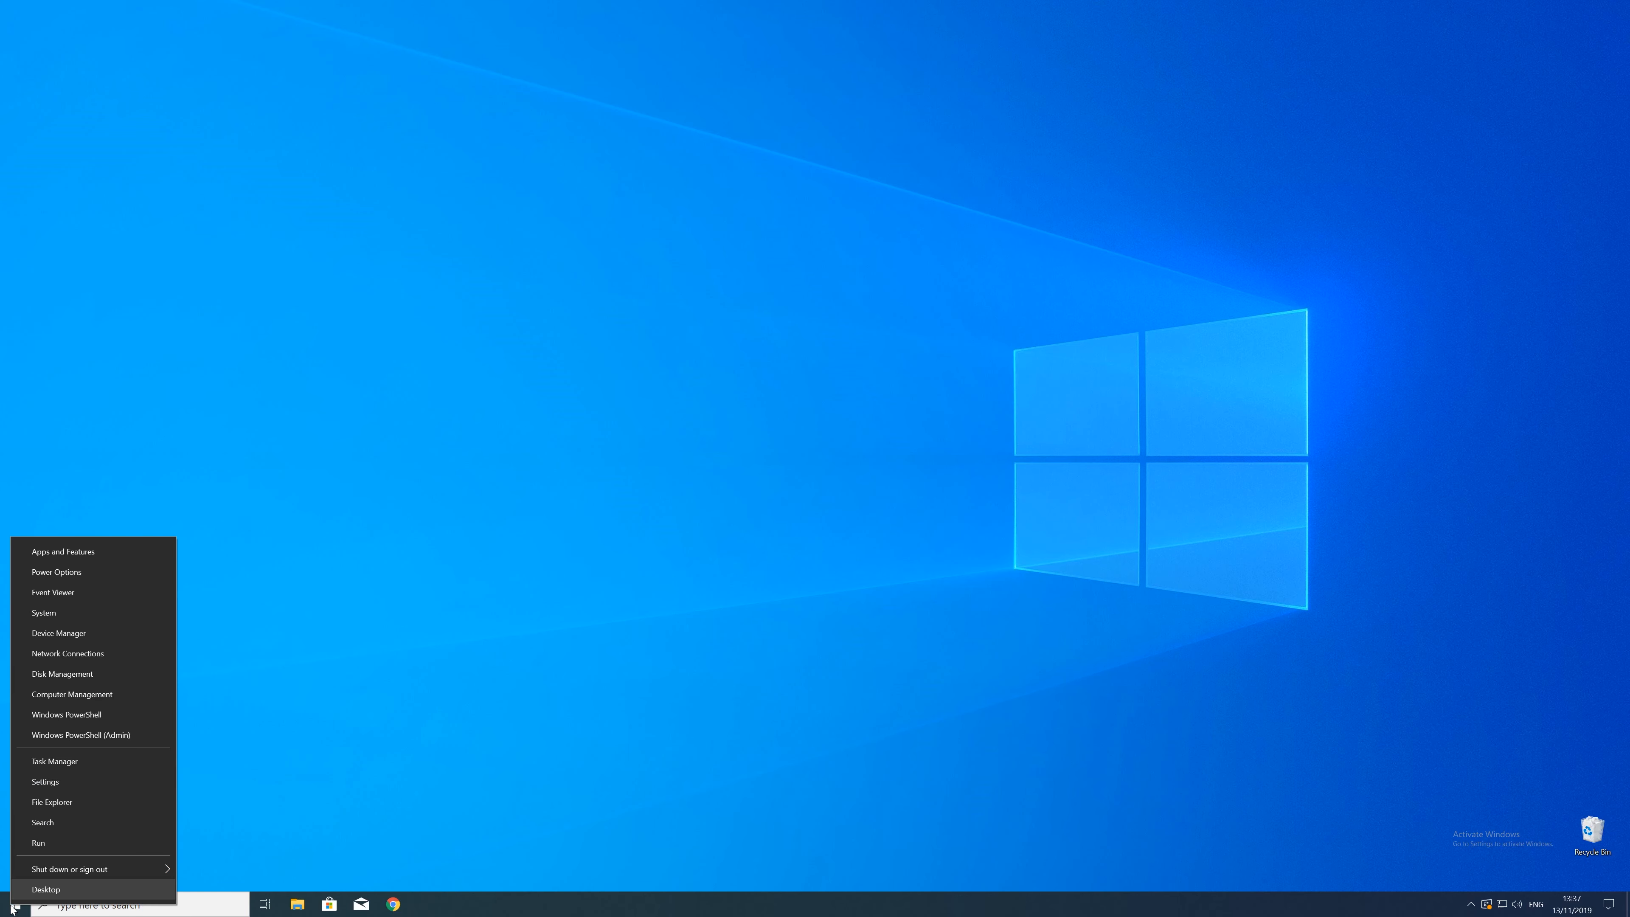
mouse_move(52, 620)
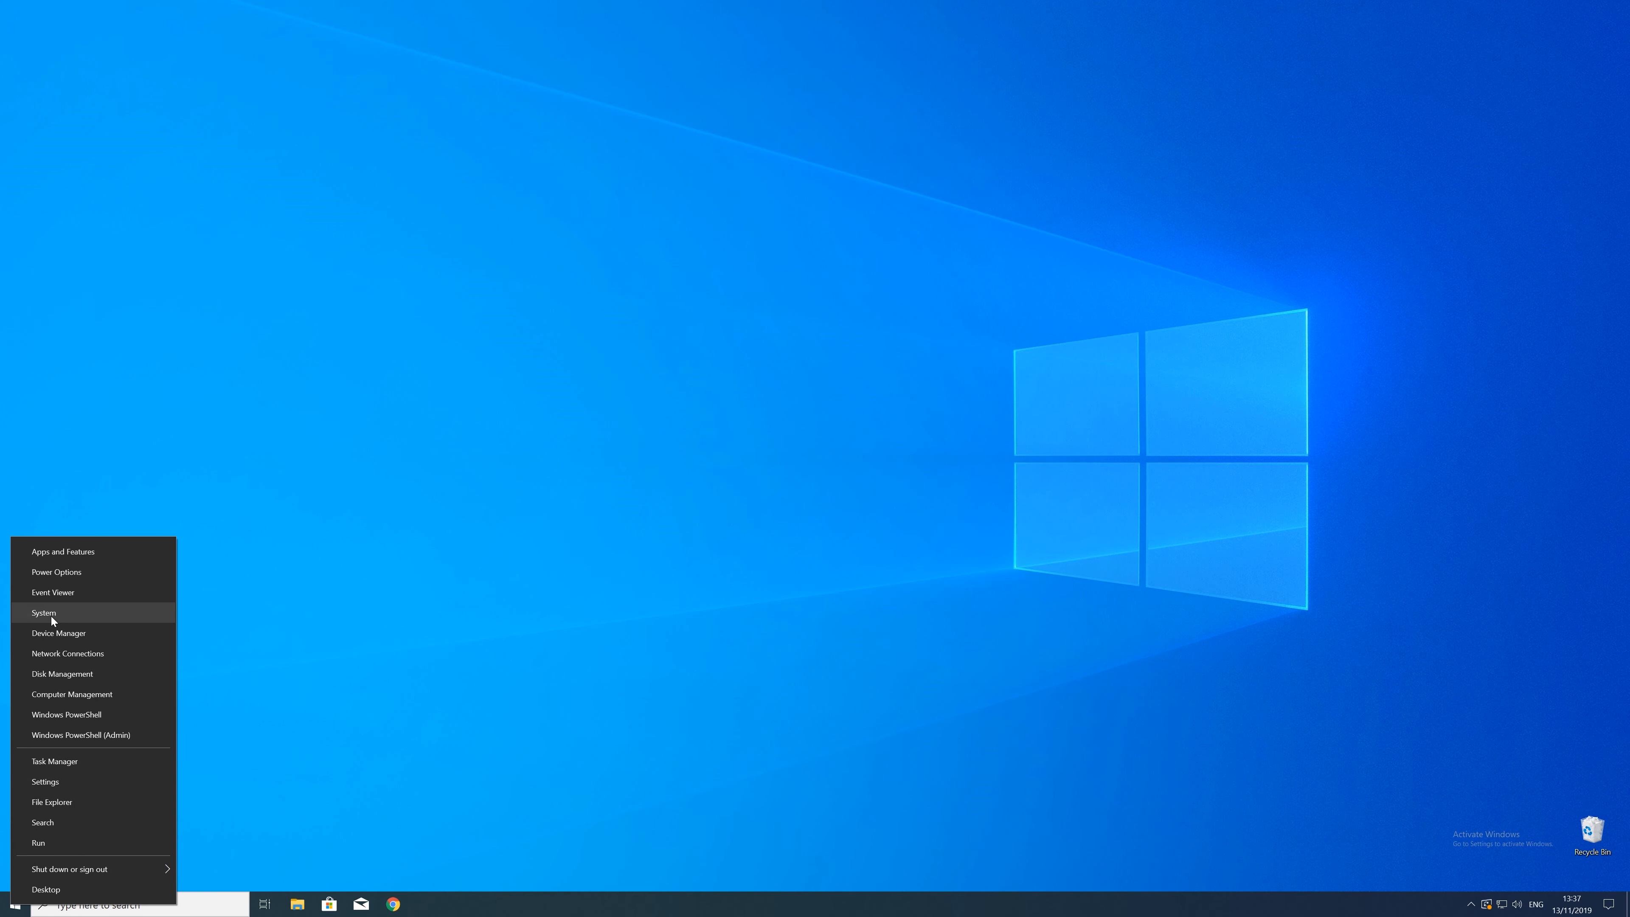
click(45, 613)
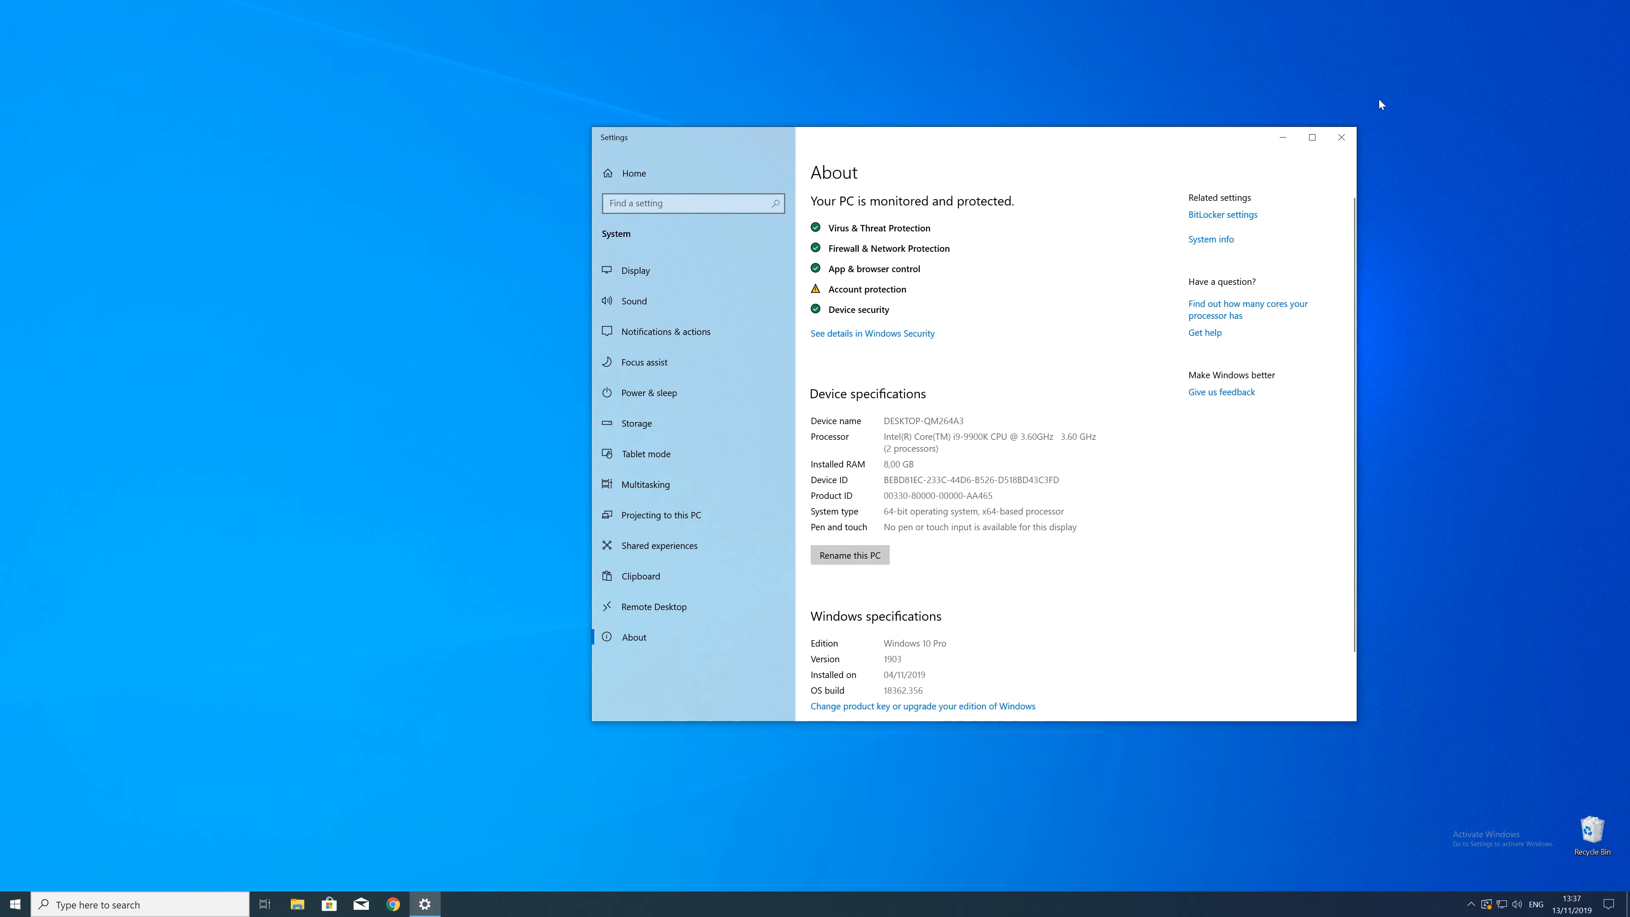
click(1342, 137)
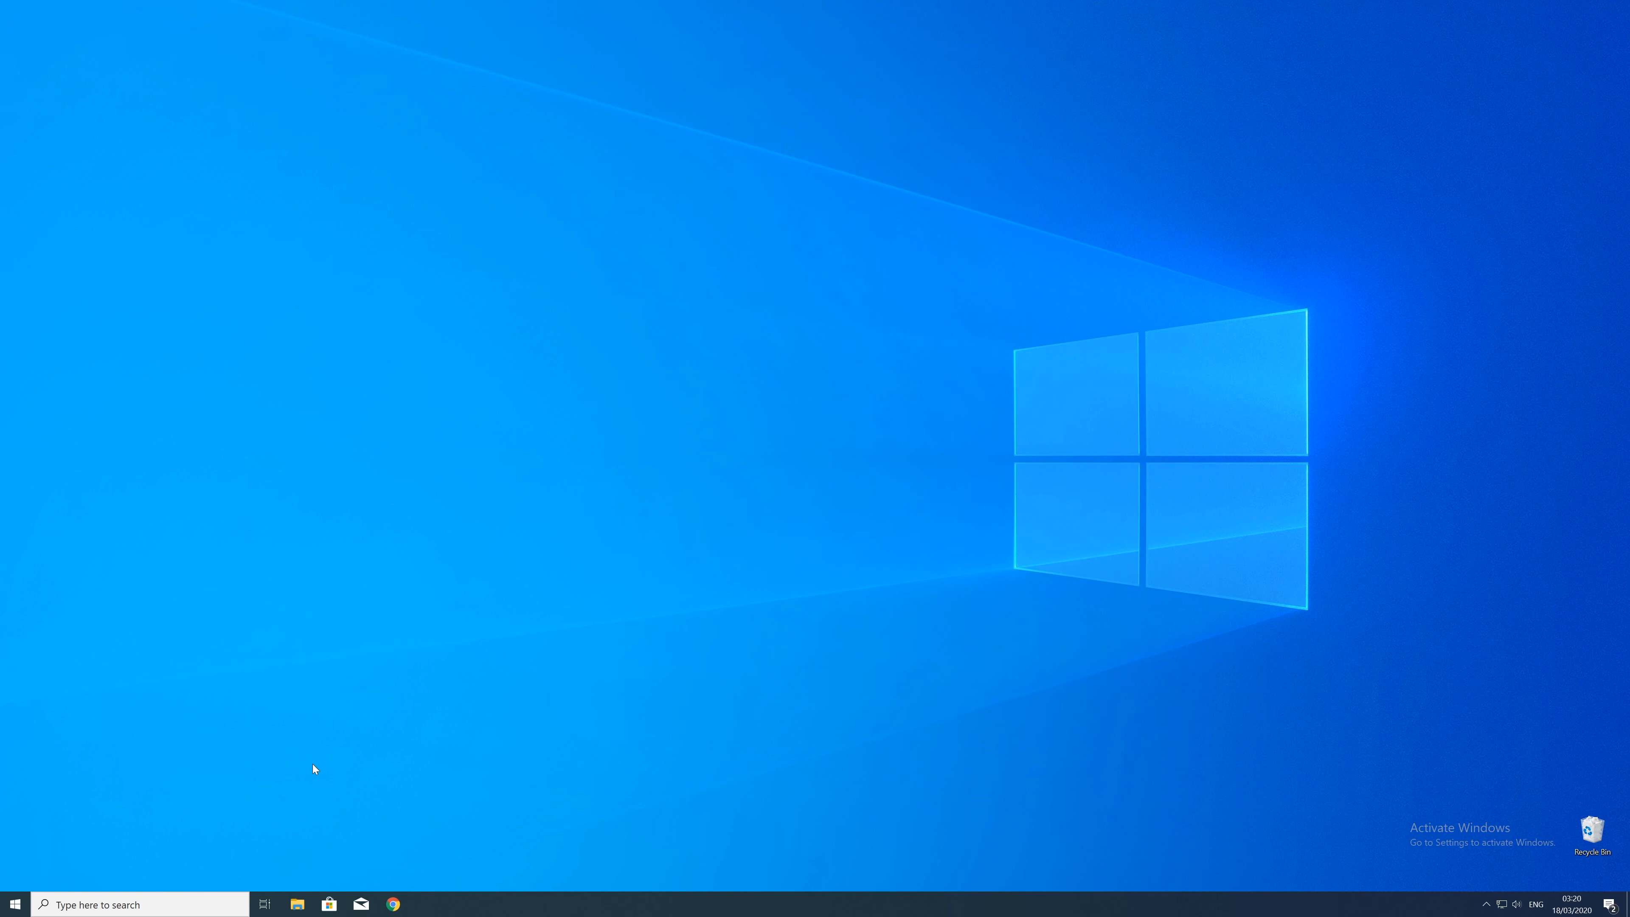
Step: Download the api-ms-win-core-crt-l2-1-0.dll zip files from the sts-tutorial page in Chrome
click(392, 904)
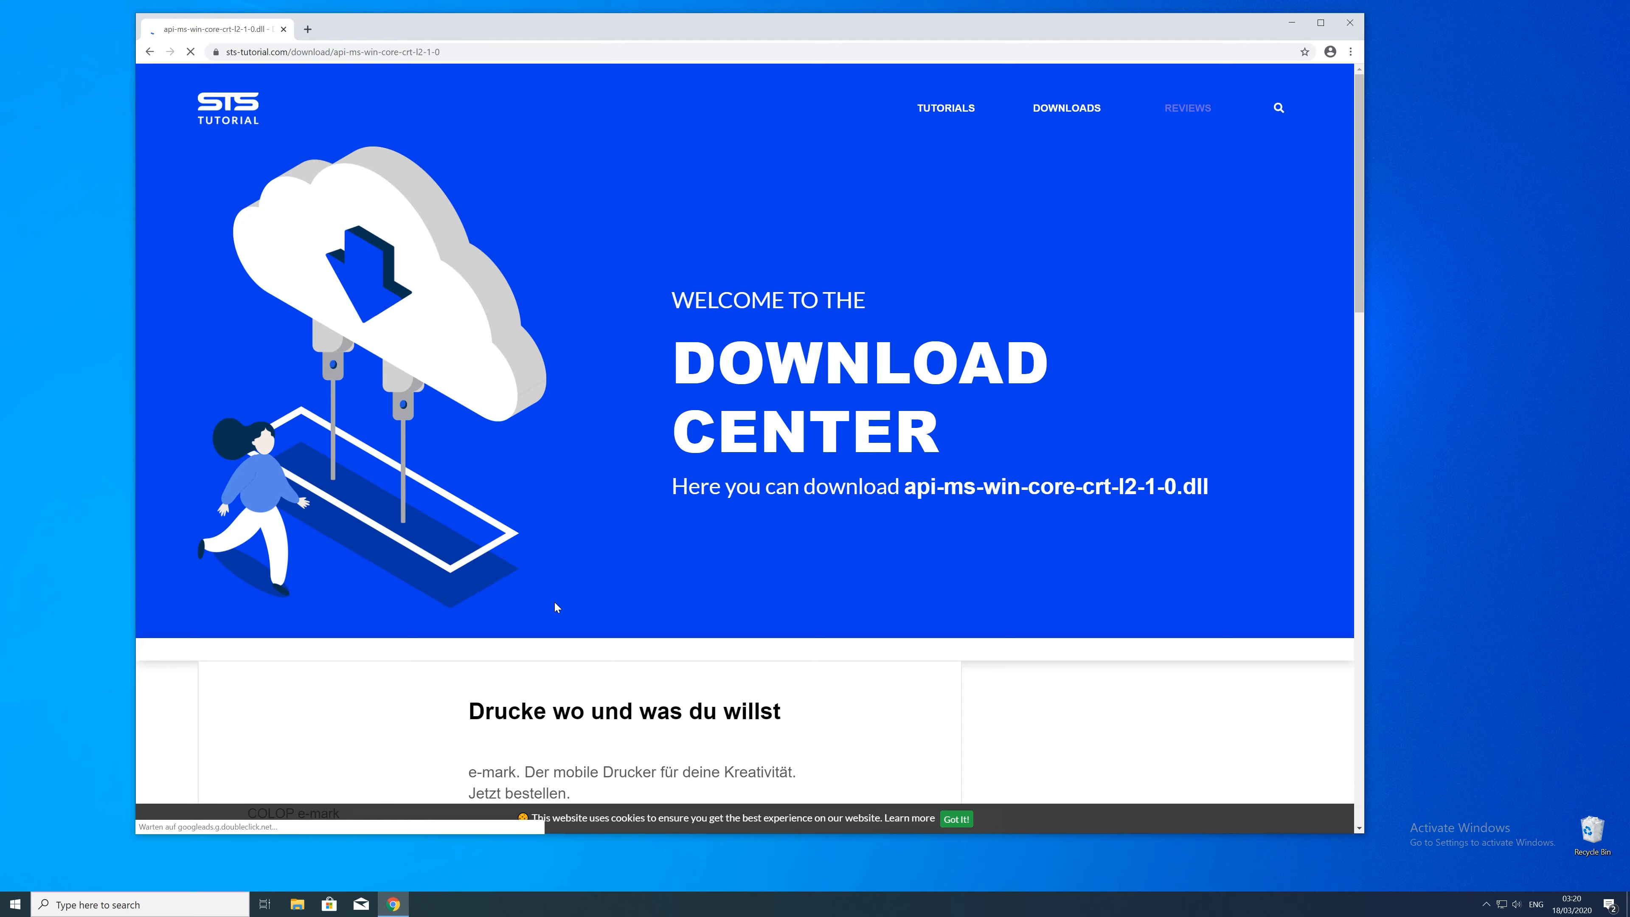
scroll(down, 3)
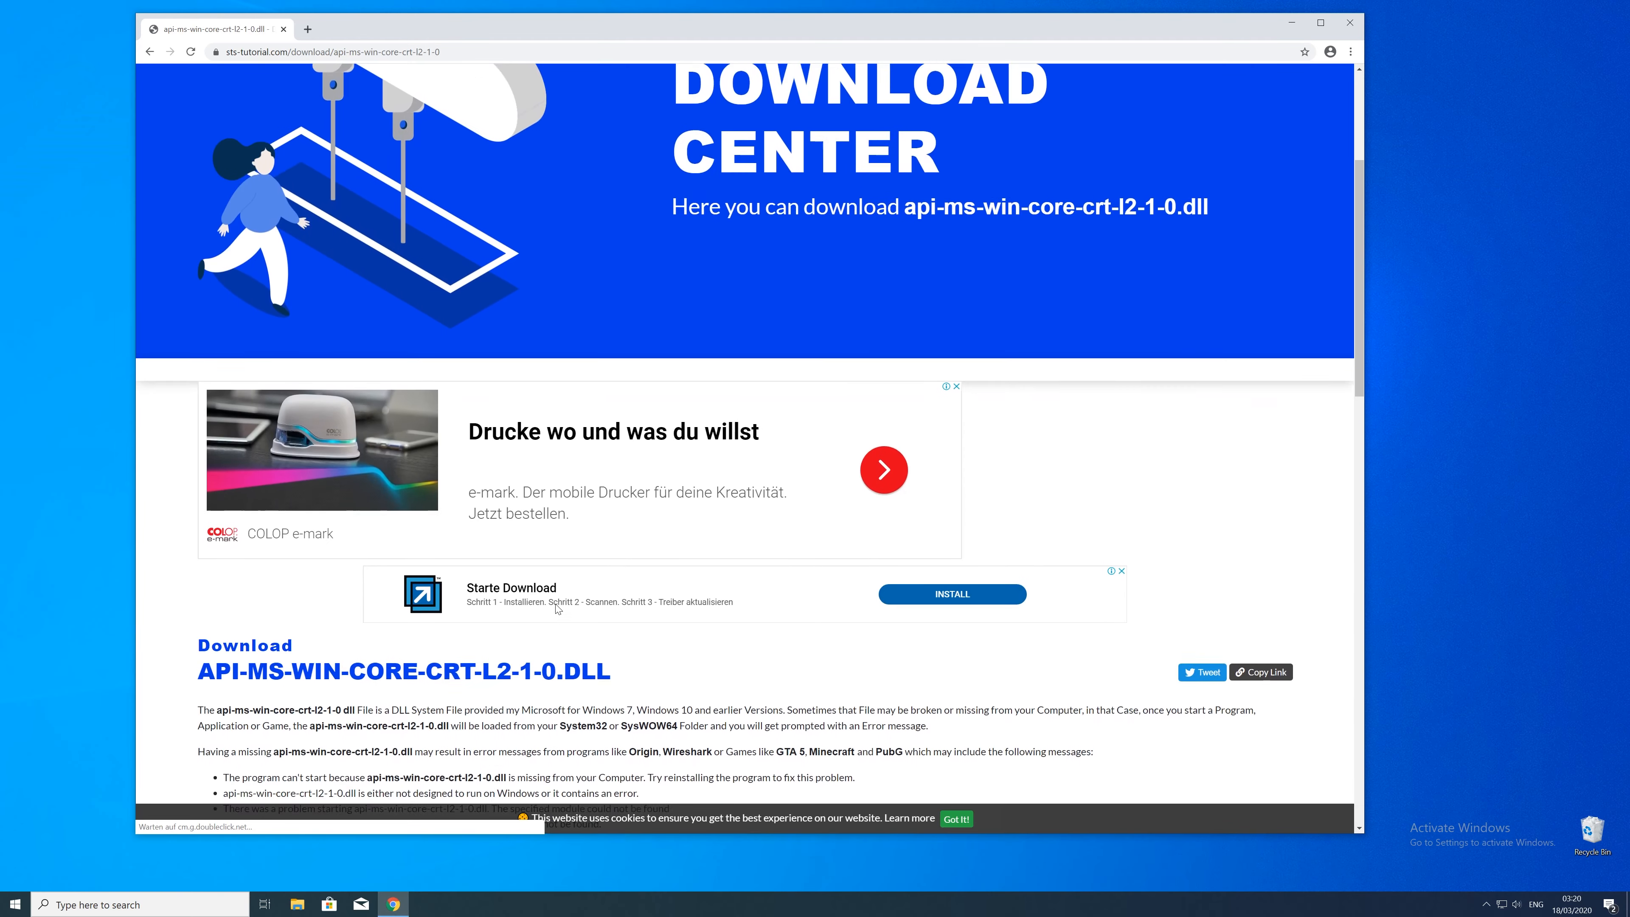
scroll(down, 3)
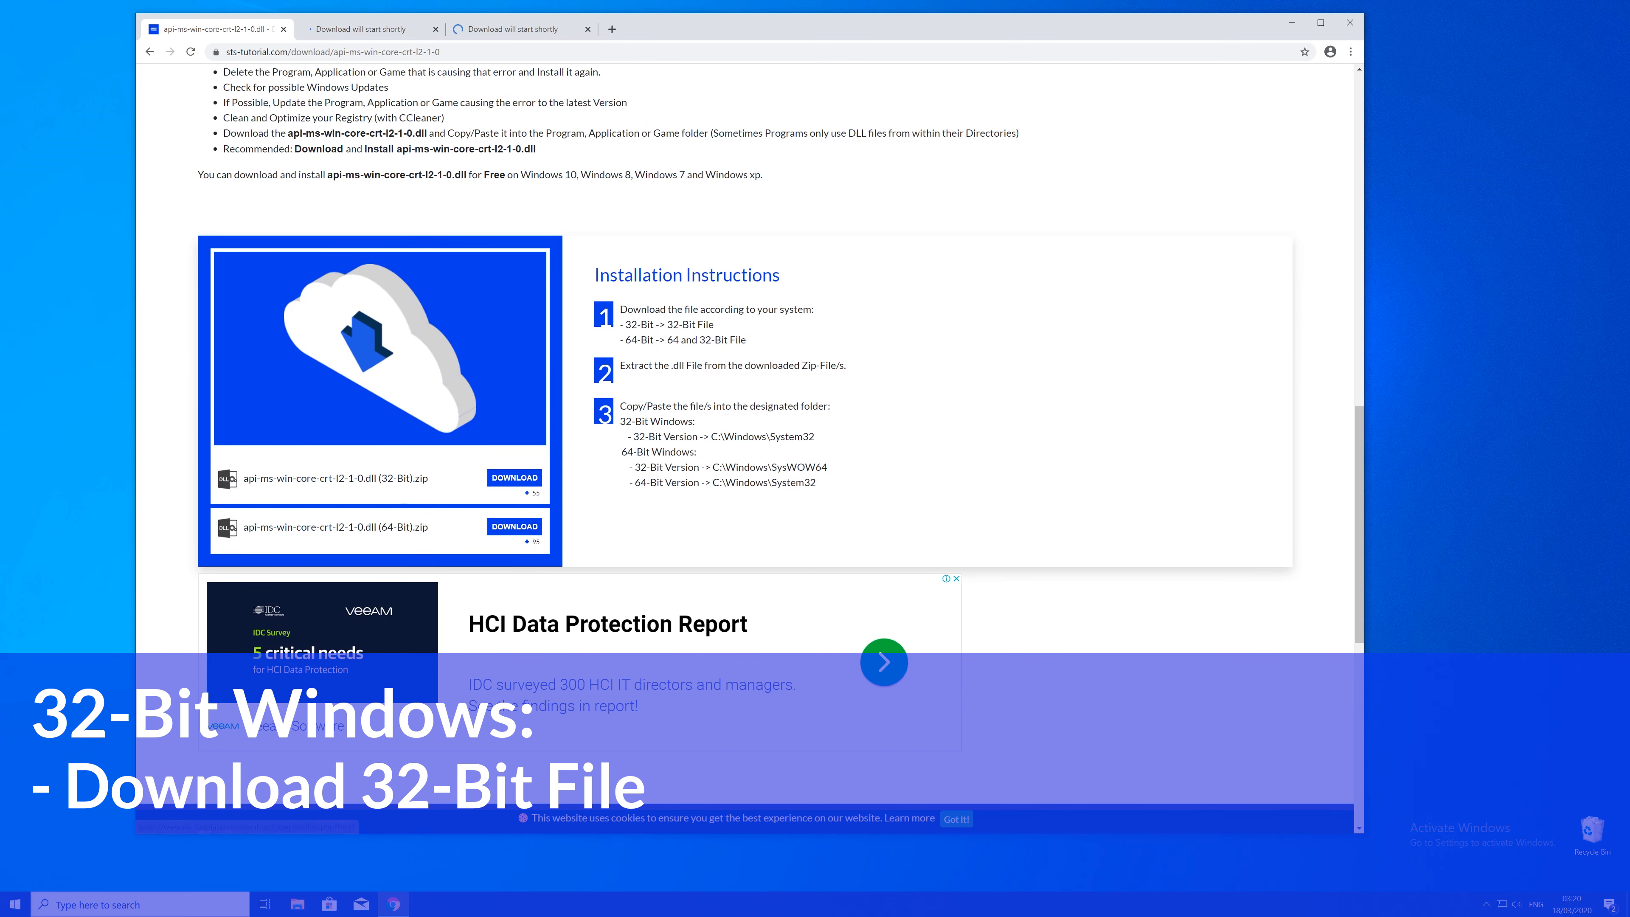
click(515, 478)
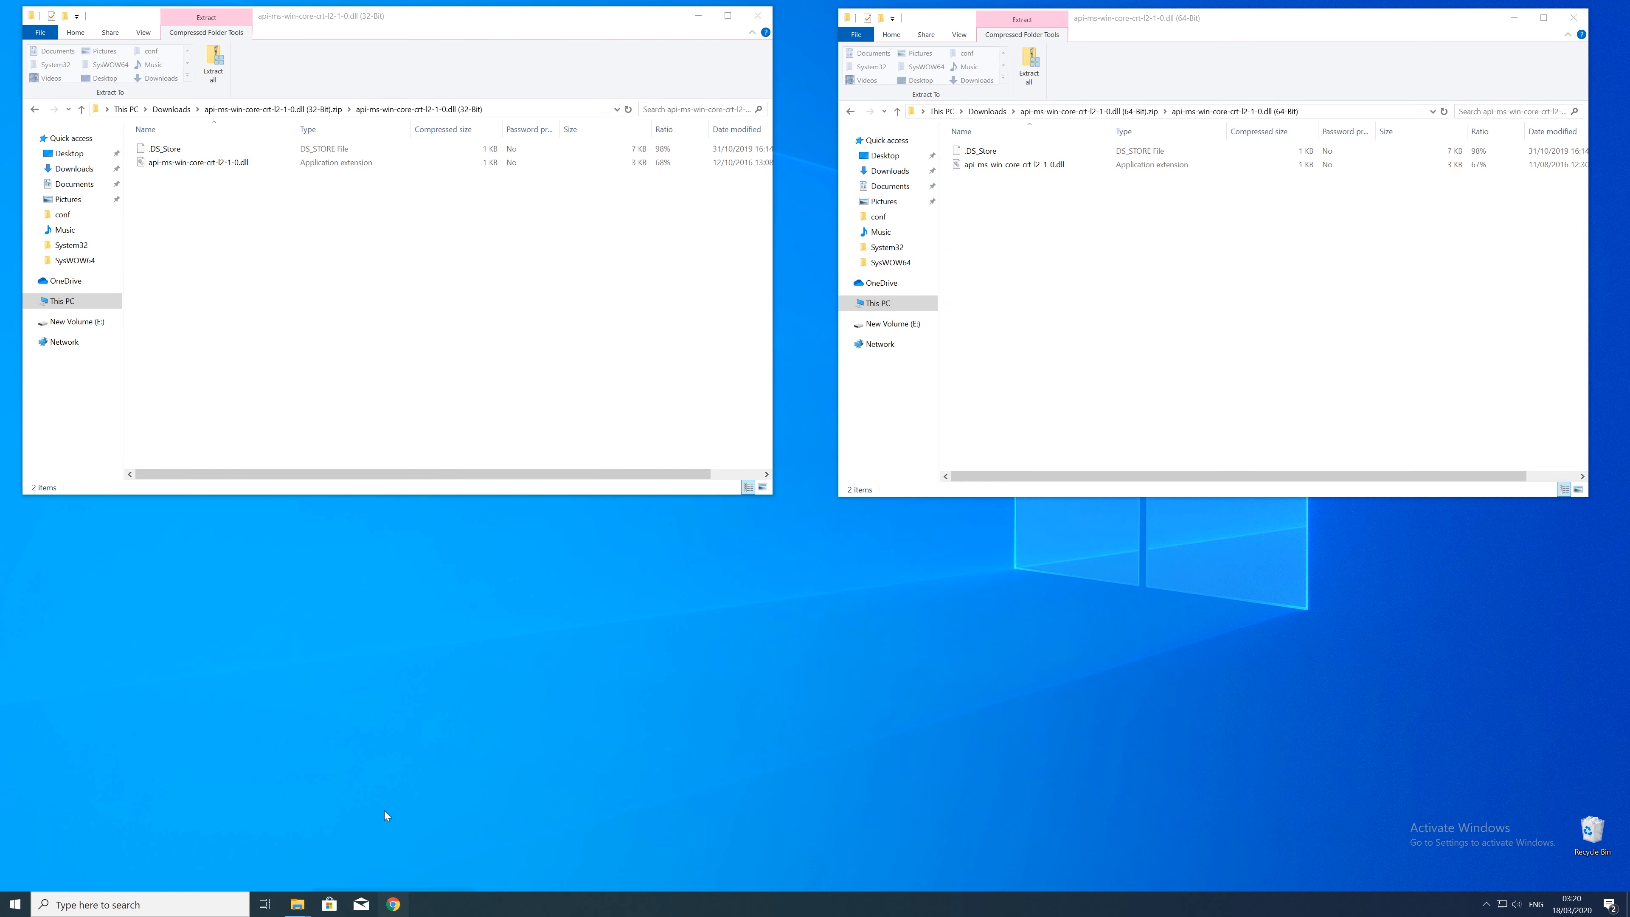
Step: Navigate a new File Explorer window to C:\Windows via This PC and Local Disk (C:)
right_click(297, 904)
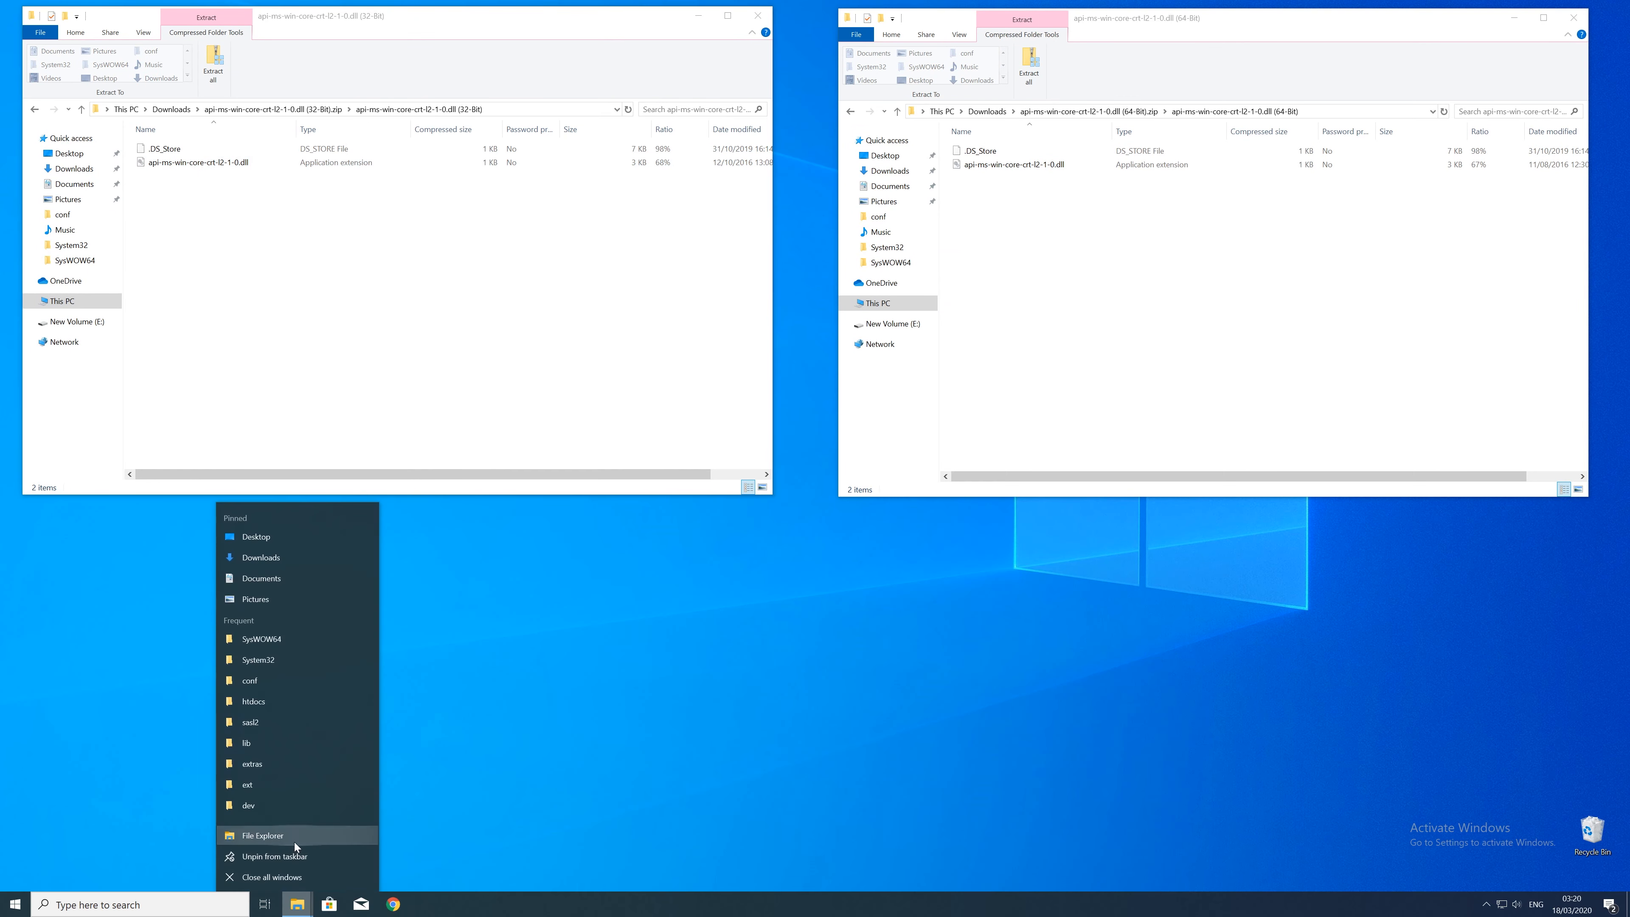
click(263, 836)
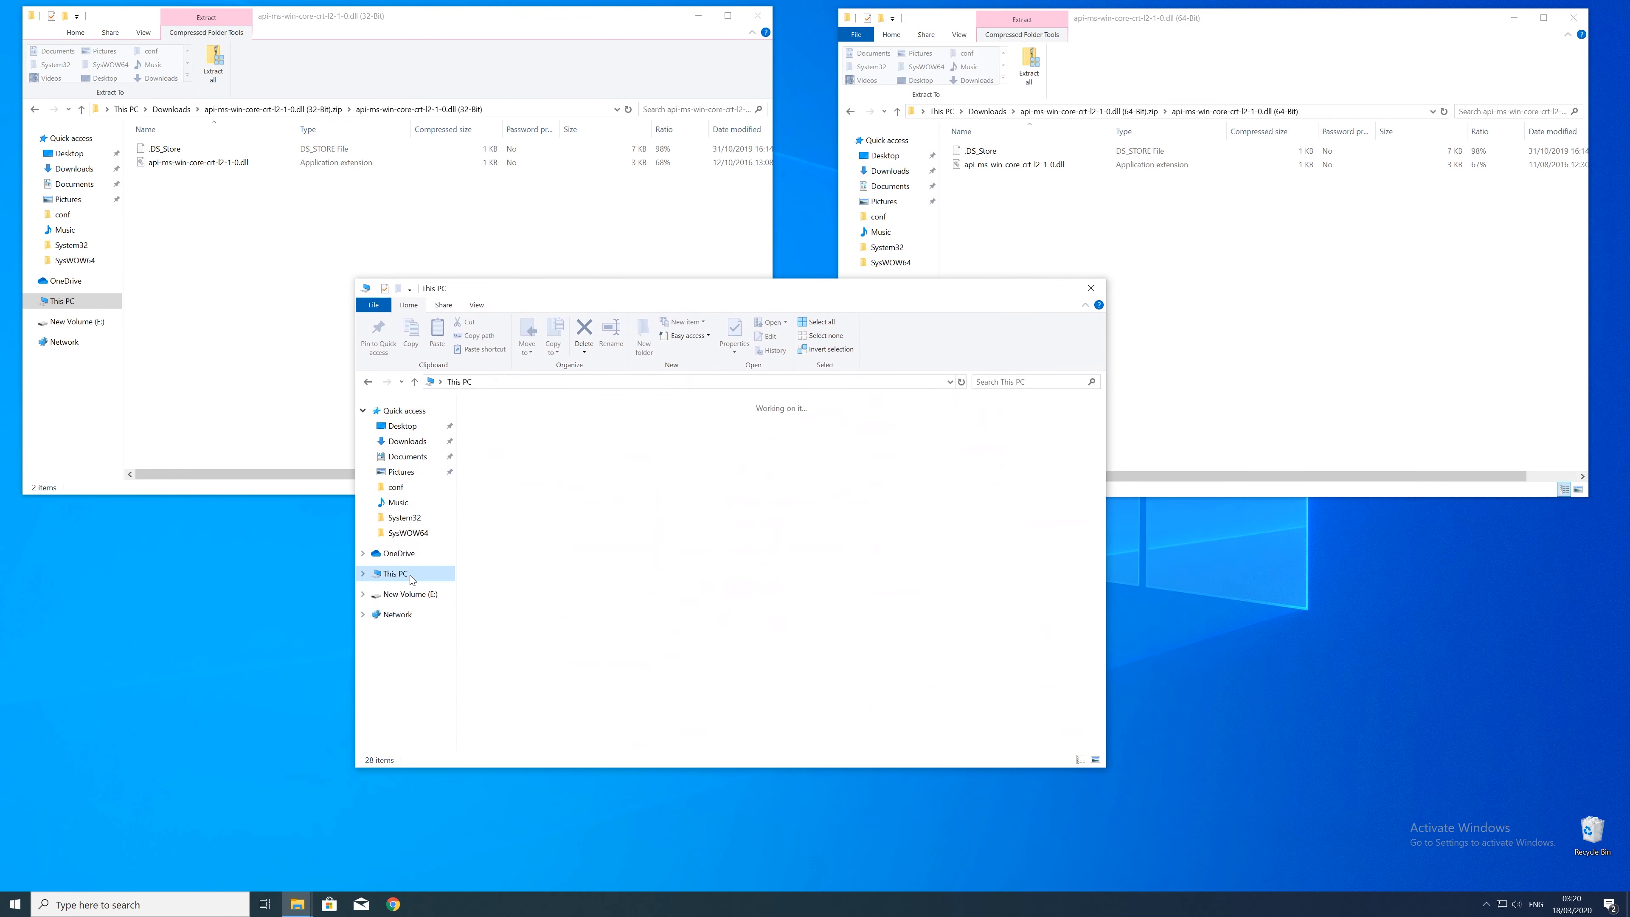
click(394, 573)
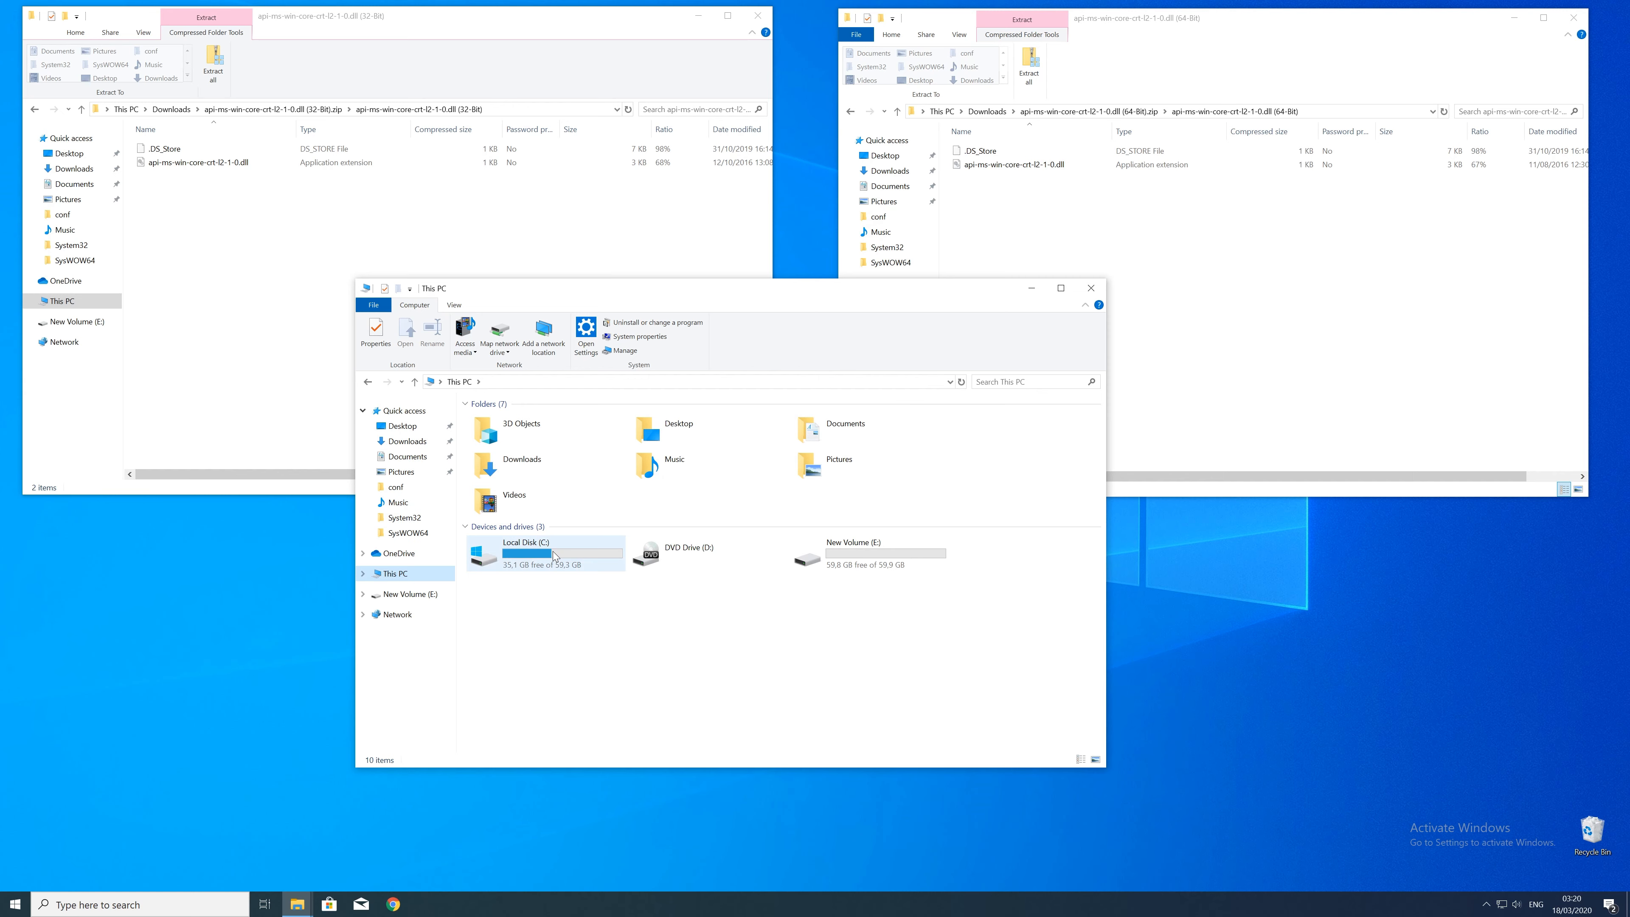
double_click(527, 552)
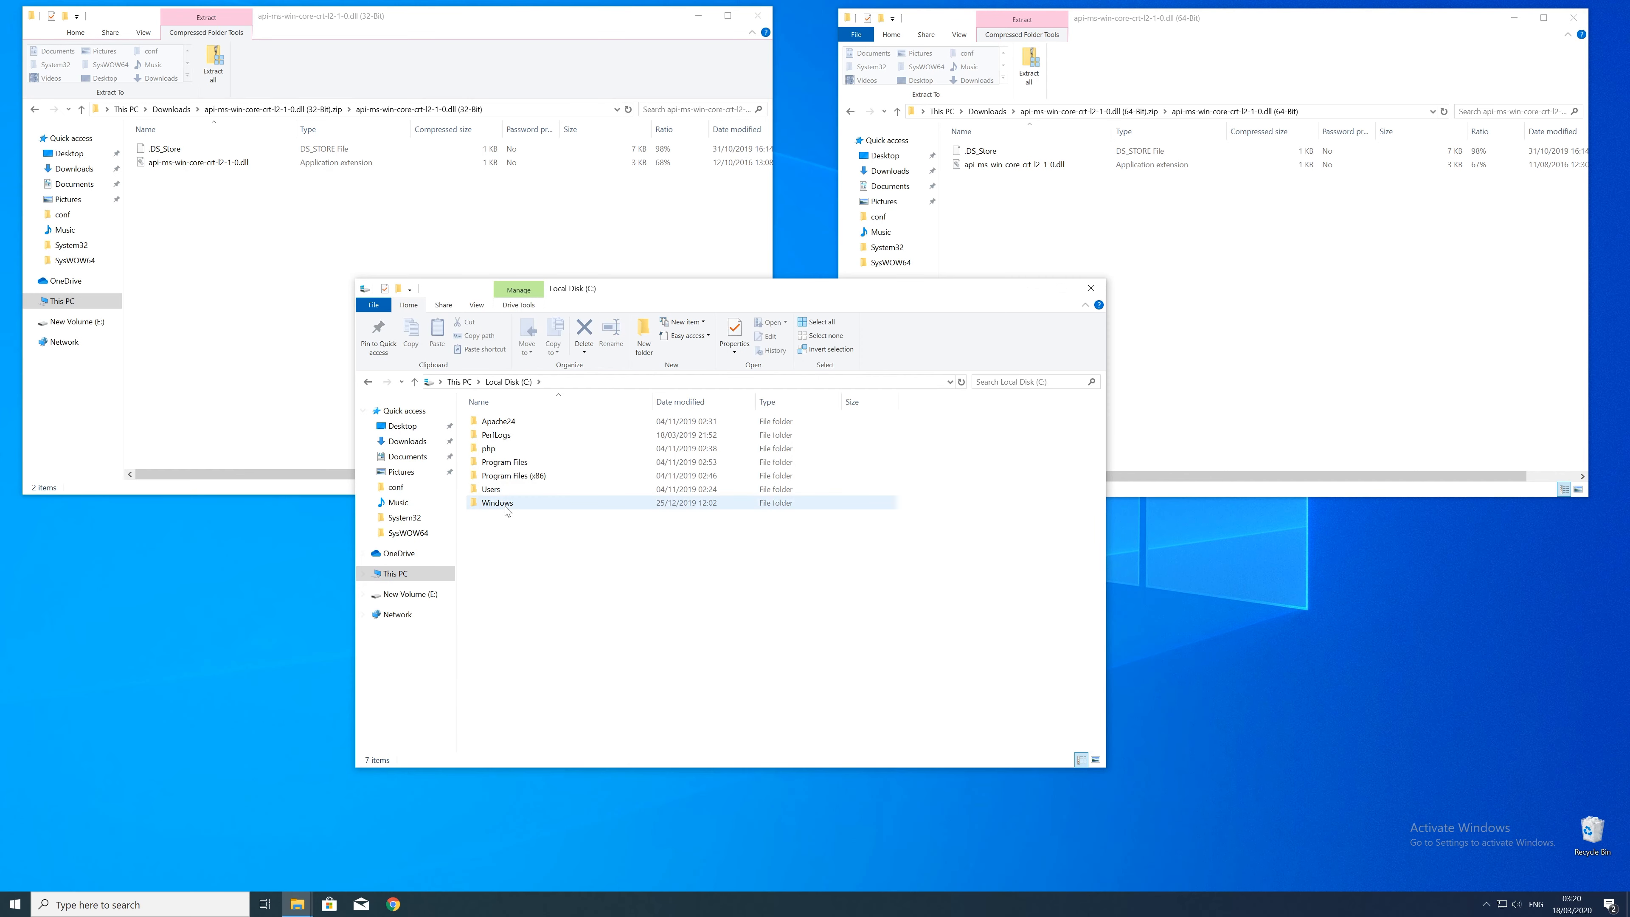
double_click(498, 502)
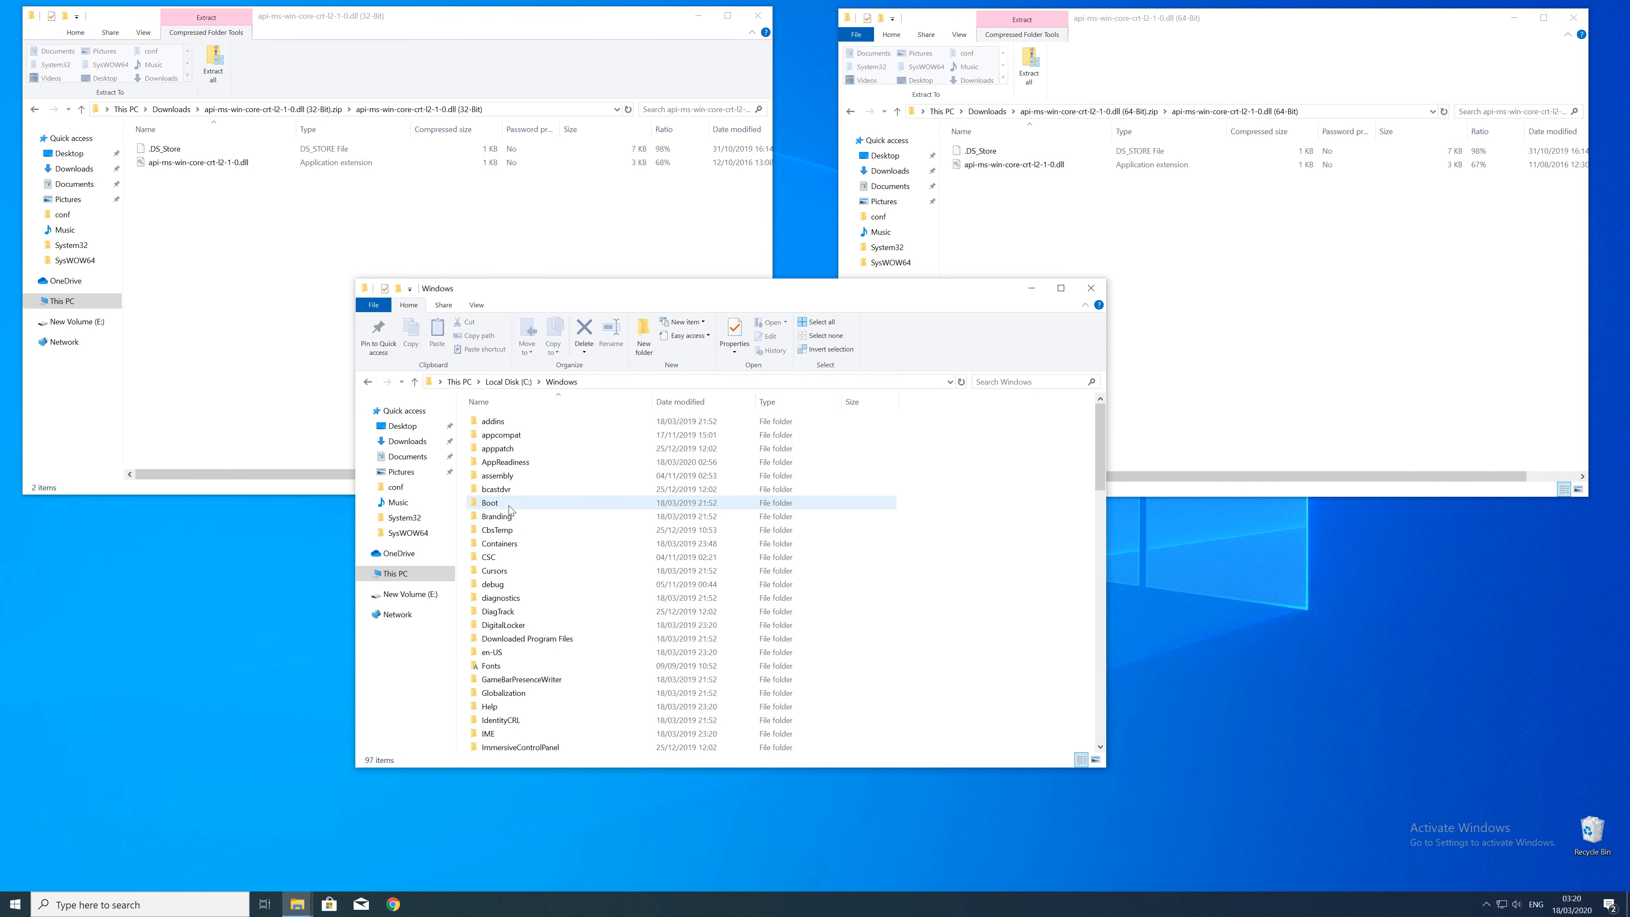
scroll(down, 3)
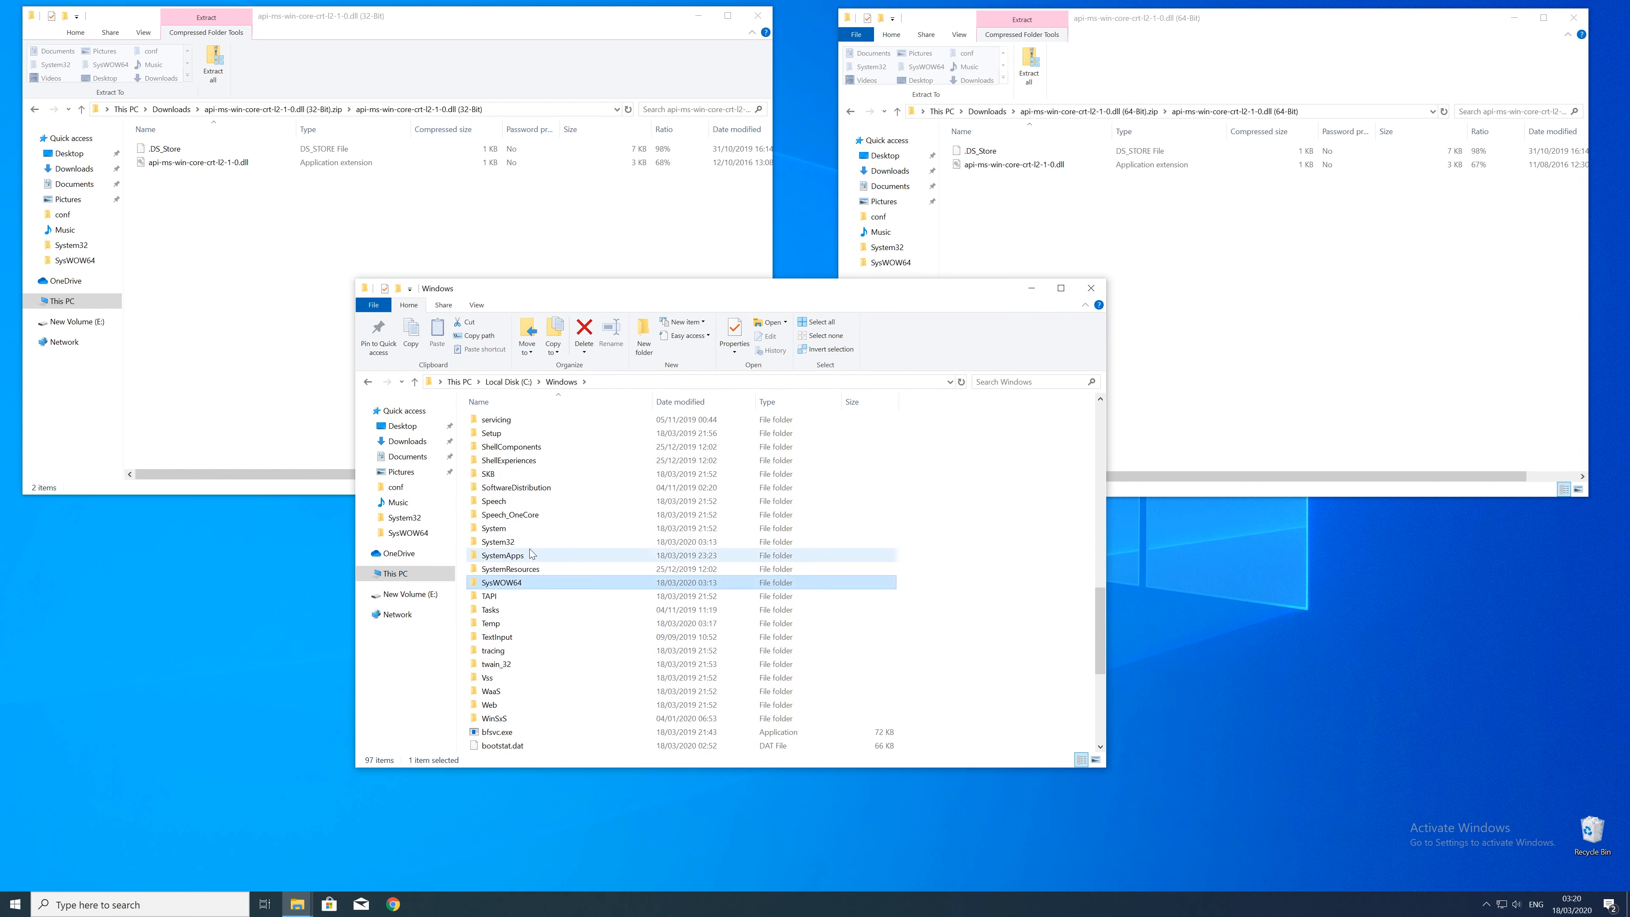
Step: Copy the 32-bit dll into SysWOW64 and the 64-bit dll into System32, approving the administrator prompts
click(497, 542)
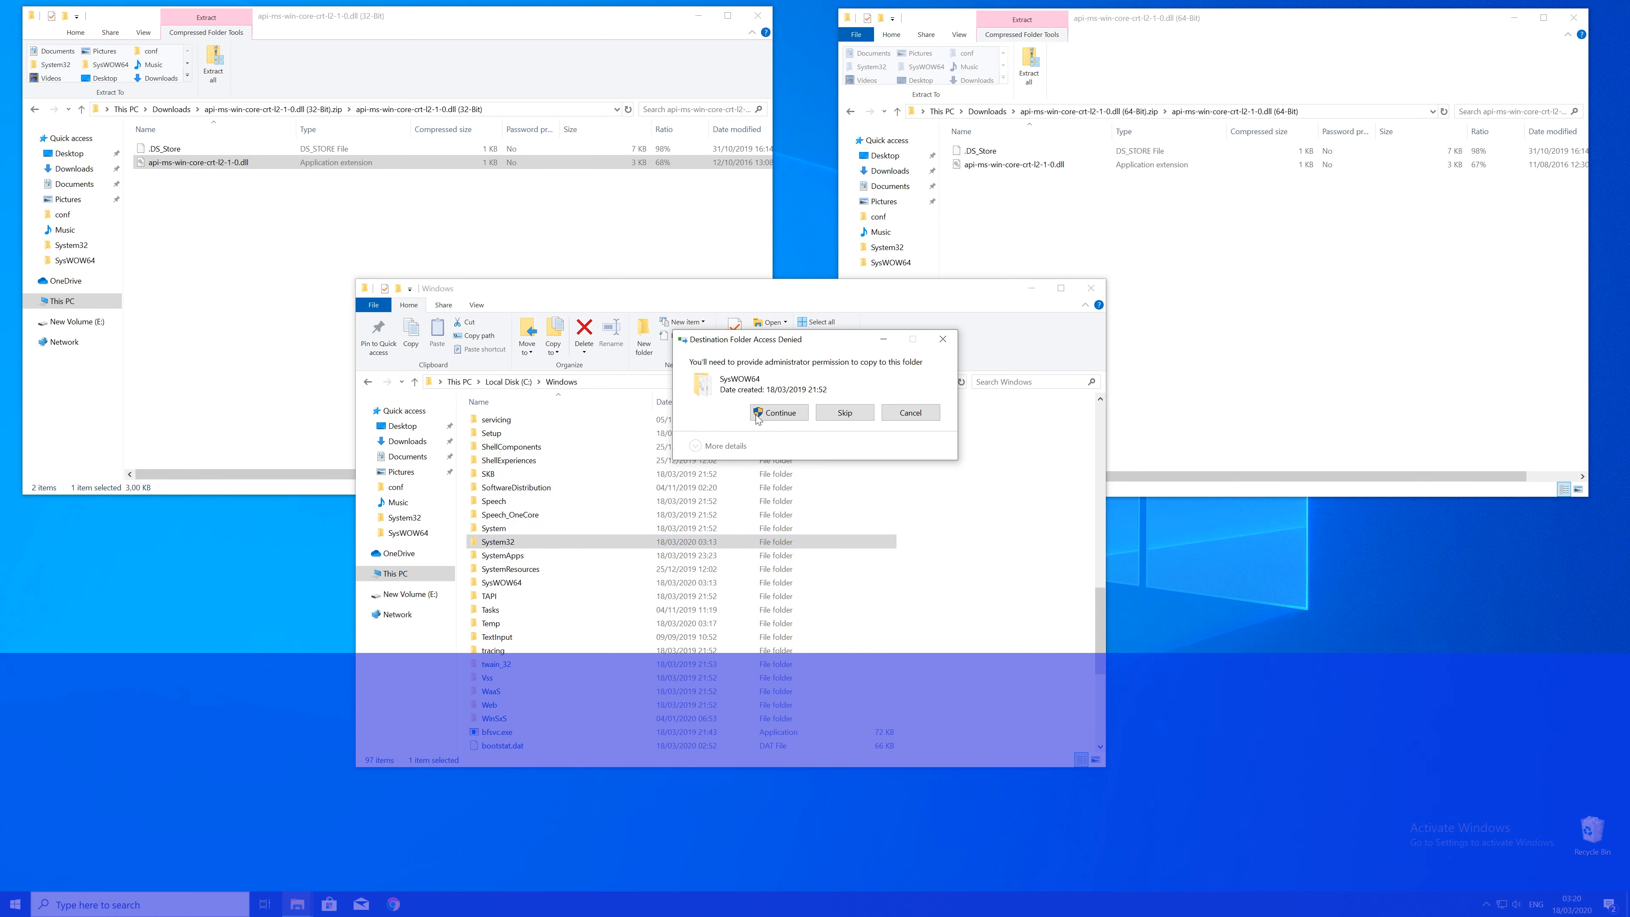
click(778, 413)
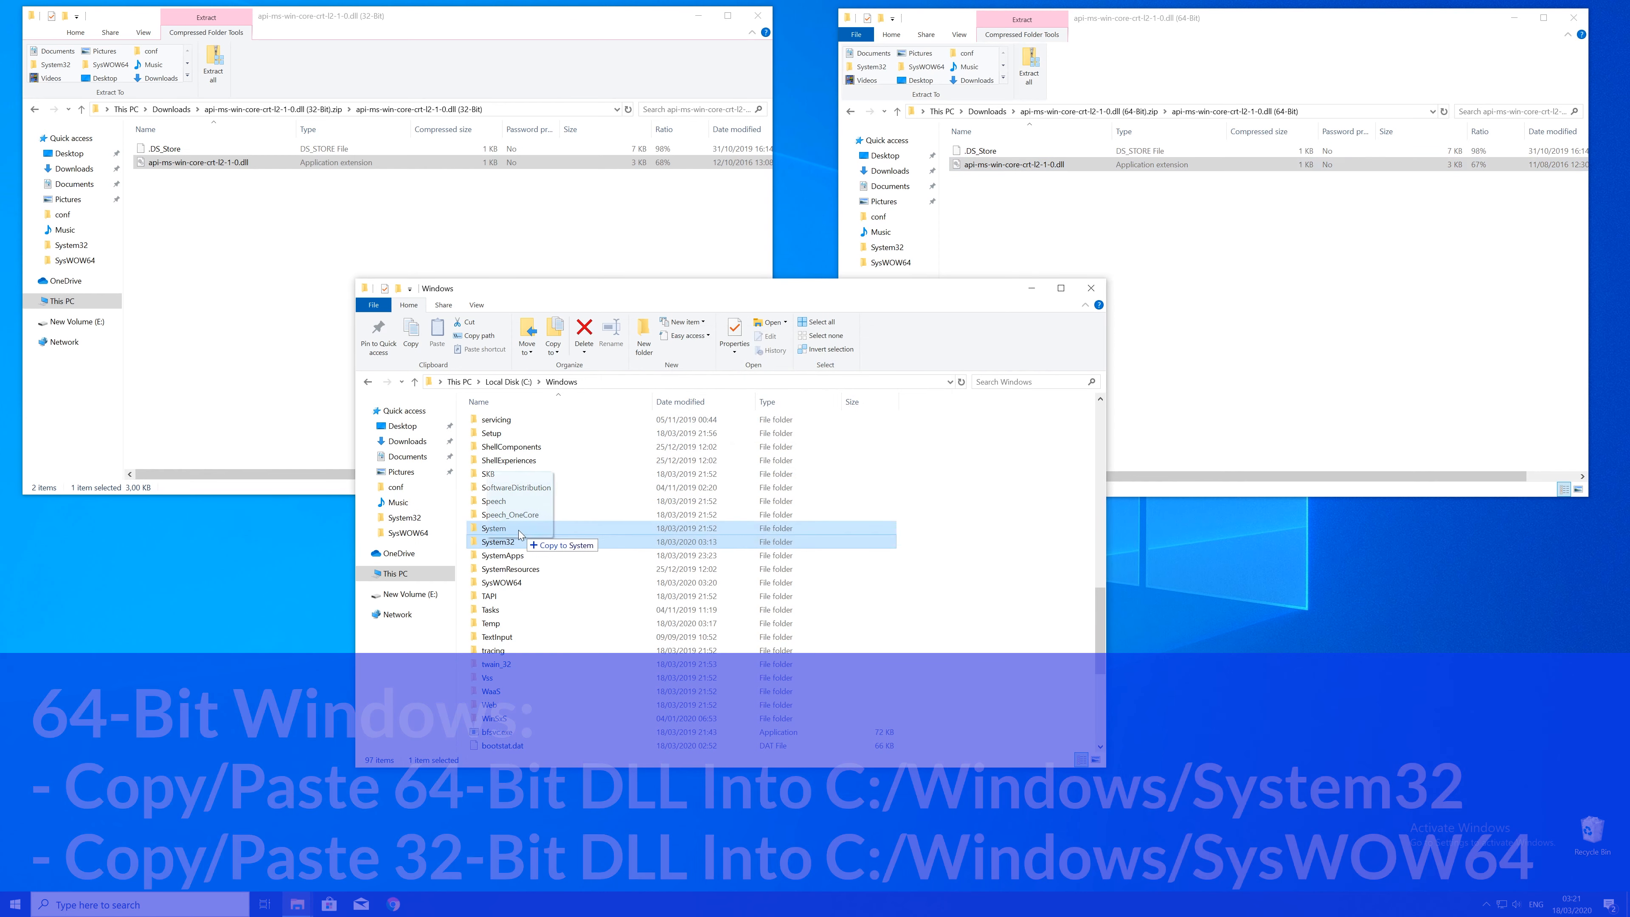
click(498, 542)
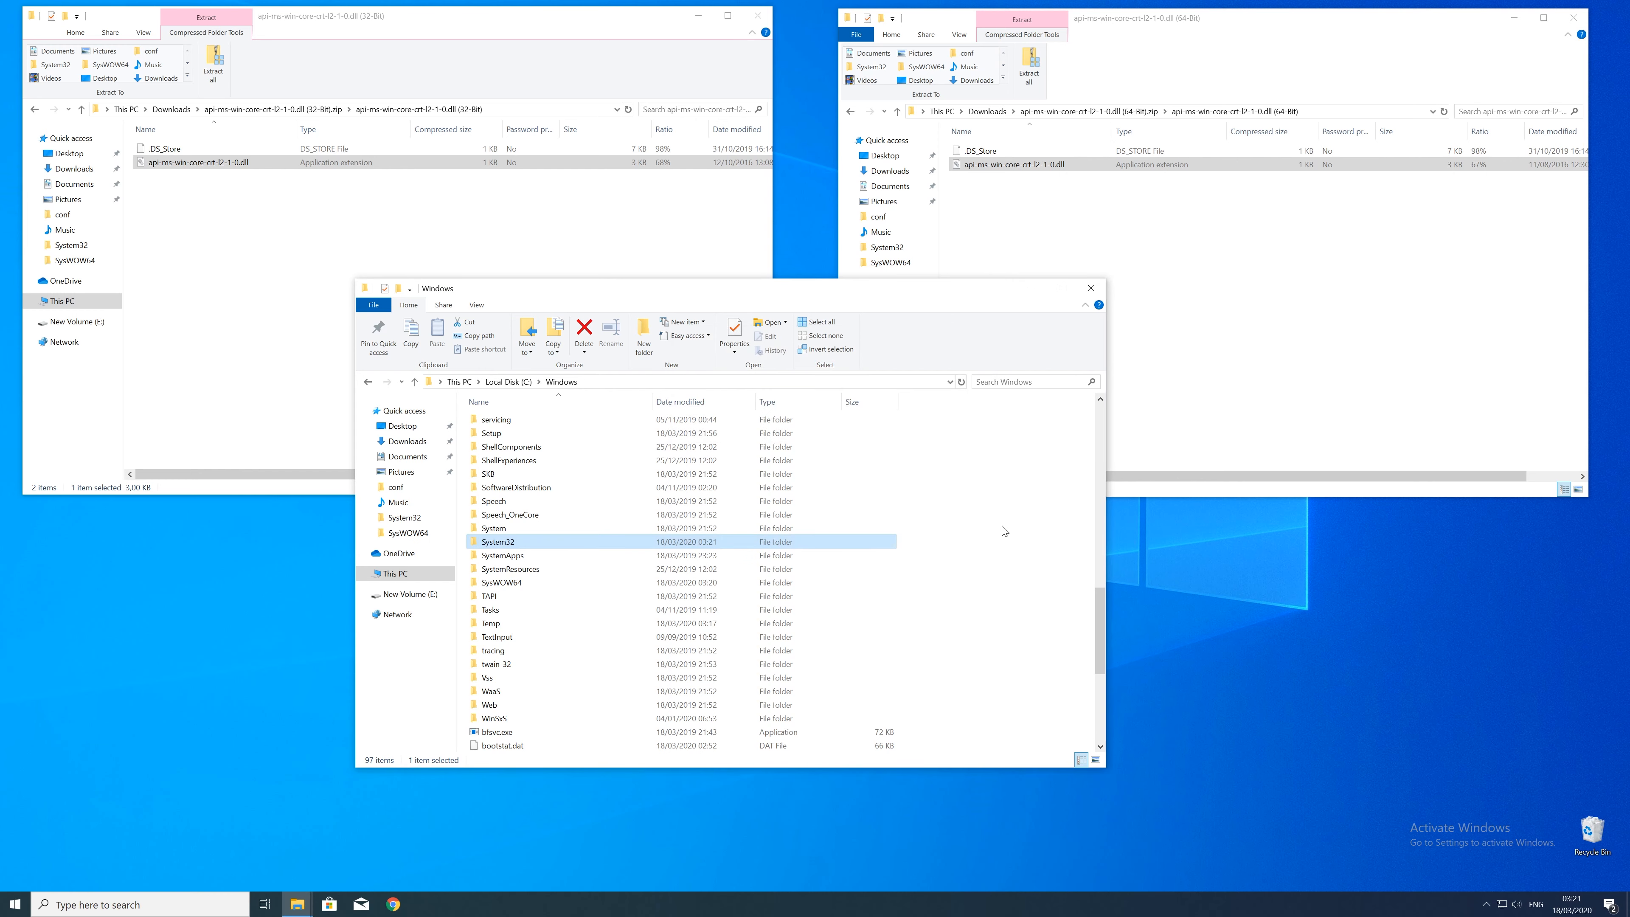
click(1092, 288)
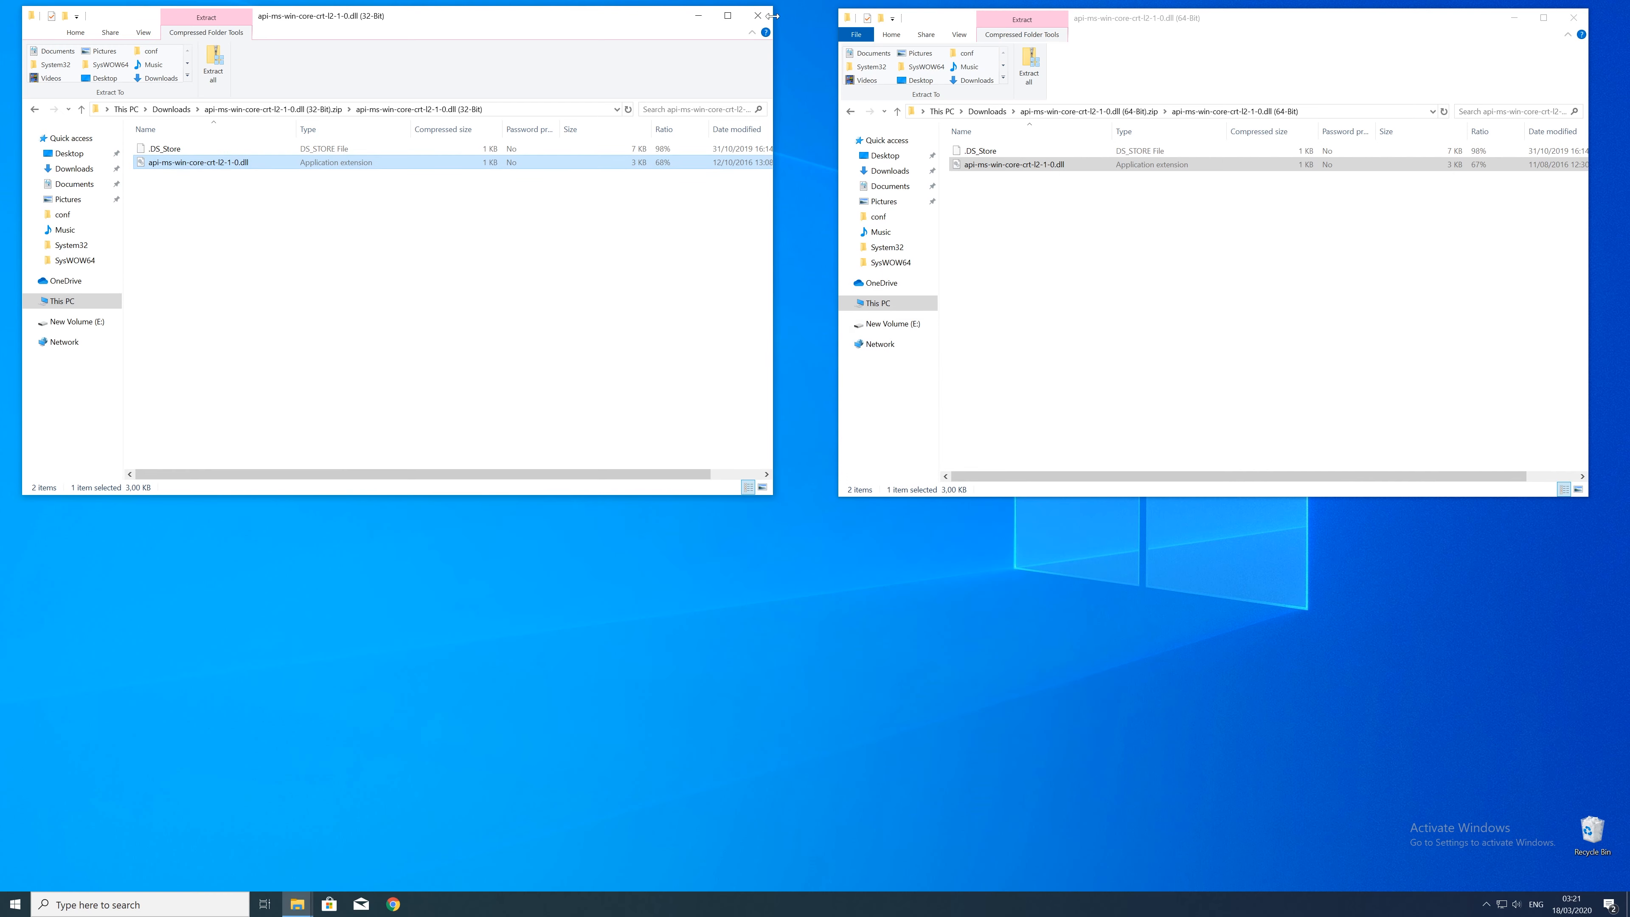